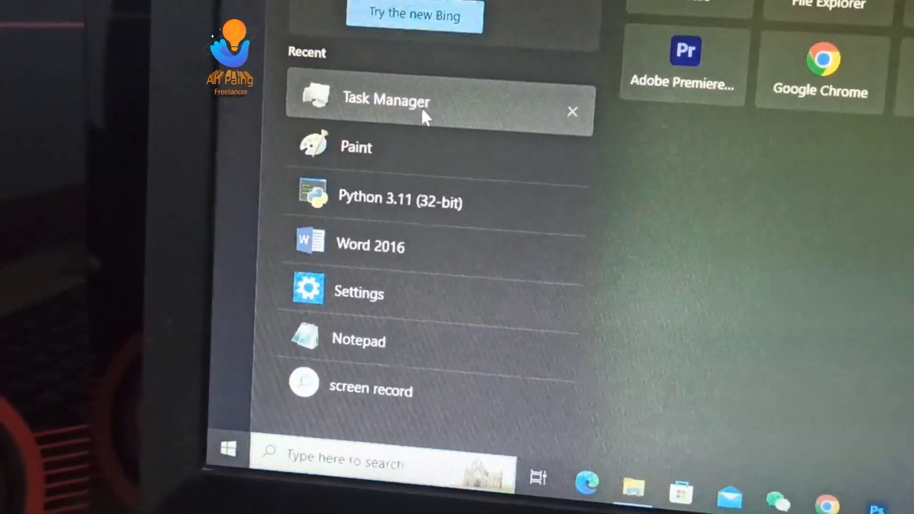
Step: Launch Task Manager from the Start menu's Recent list
{"action": "left_click", "coordinate": [386, 99]}
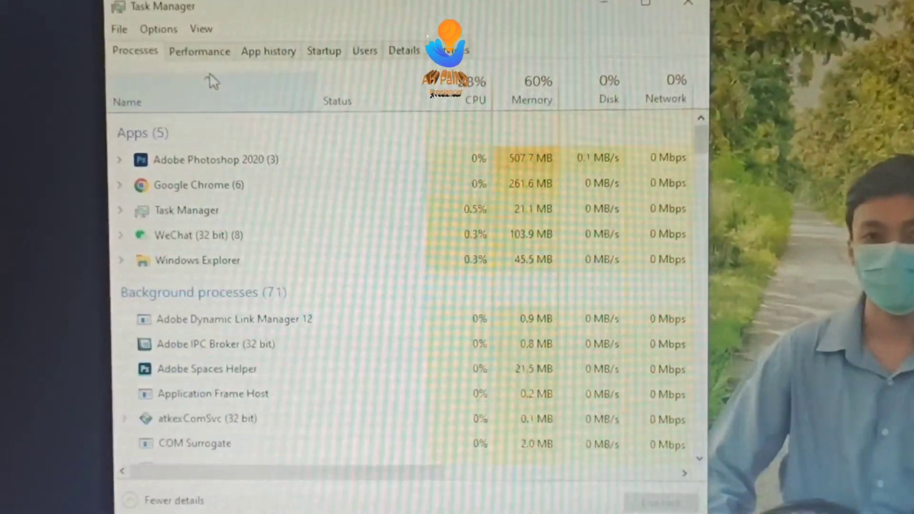
Step: Show the Performance page with the Intel Core i3-4150 CPU details
{"action": "left_click", "coordinate": [199, 51]}
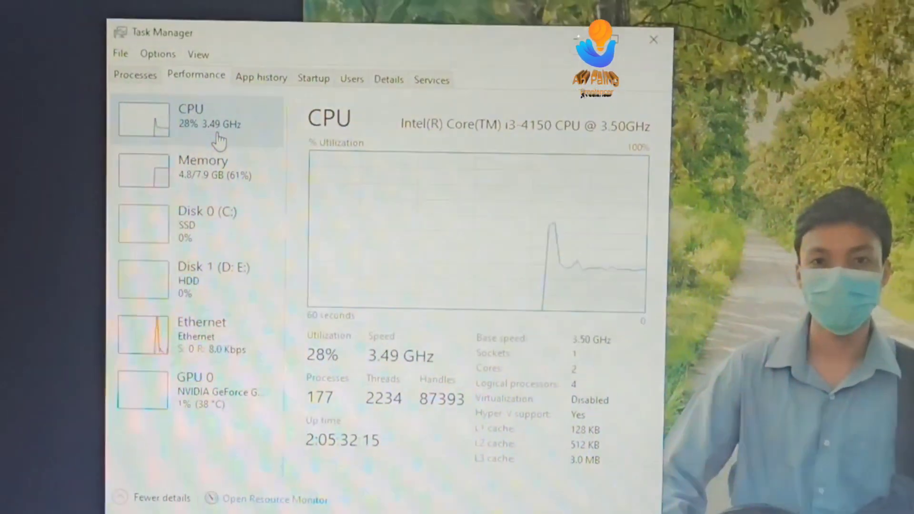
Step: Review Memory (8 GB DDR3, 4.7 GB used), then Disk 0 (C:), the 239 GB SSD
{"action": "left_click", "coordinate": [203, 168]}
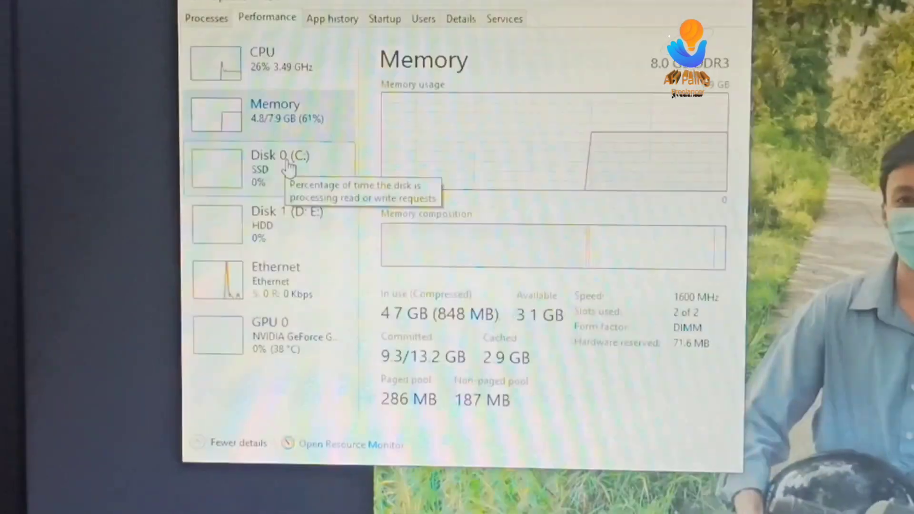
{"action": "left_click", "coordinate": [279, 169]}
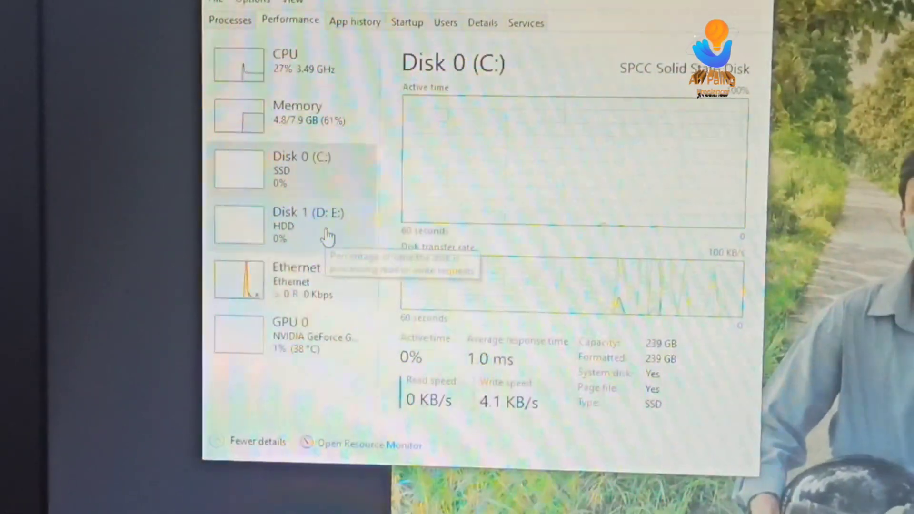
Step: Step through the sidebar devices to GPU 0, the NVIDIA GeForce with 6.0 GB memory
{"action": "left_click", "coordinate": [301, 219]}
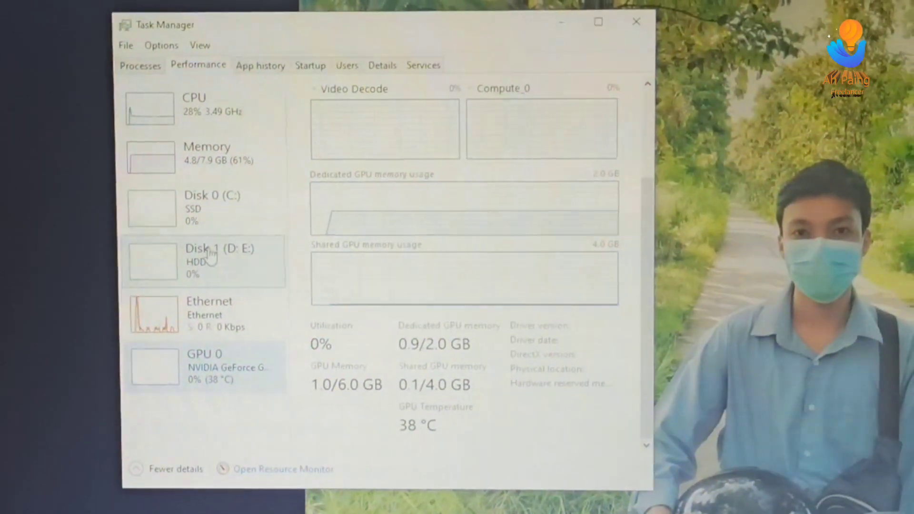
Step: Revisit Disk 0 (C:), then display Disk 1 (D: E:), the 932 GB HDD
{"action": "left_click", "coordinate": [204, 208]}
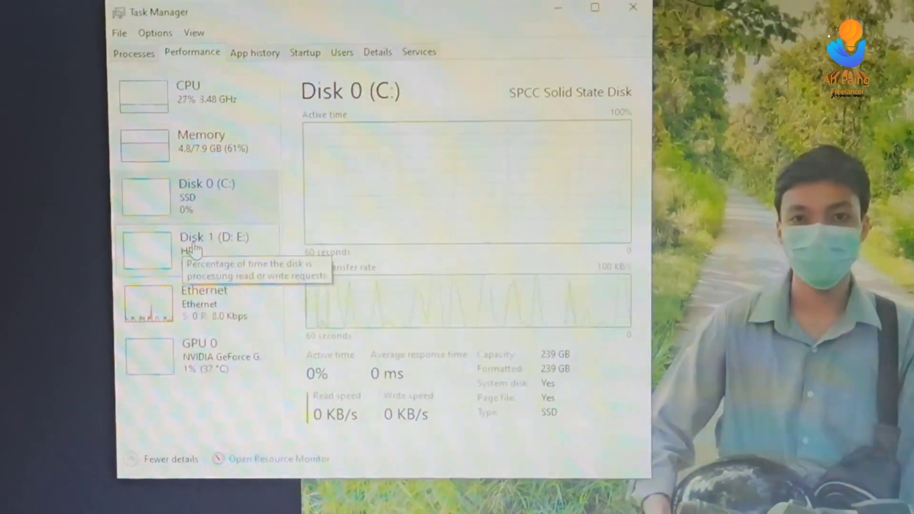
{"action": "left_click", "coordinate": [205, 245]}
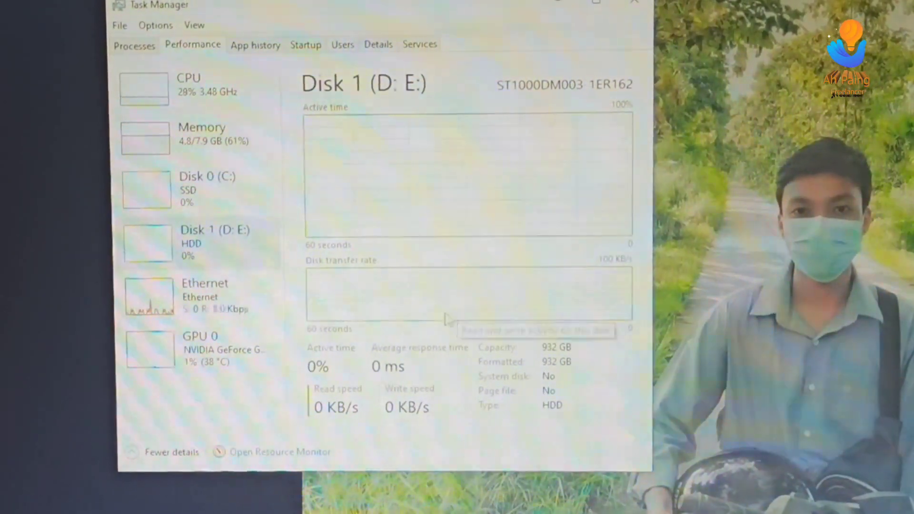